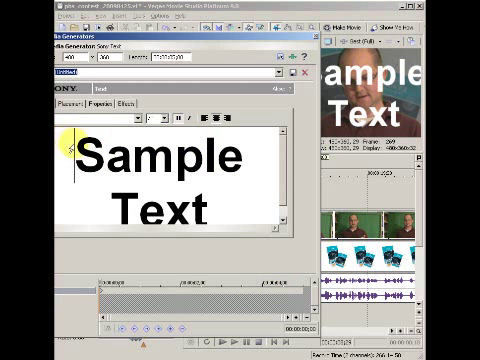
Step: Replace the sample title text with the website URL and go to its placement settings
double_click(160, 158)
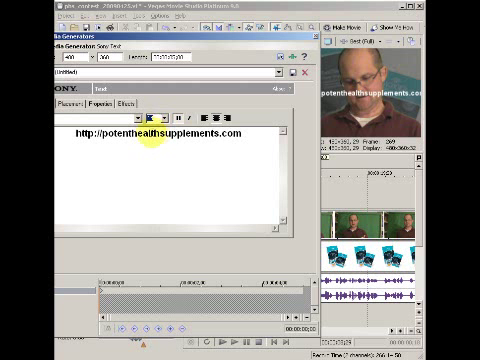
left_click(62, 102)
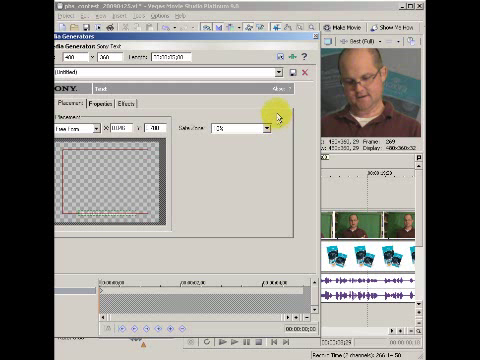
mouse_move(208, 116)
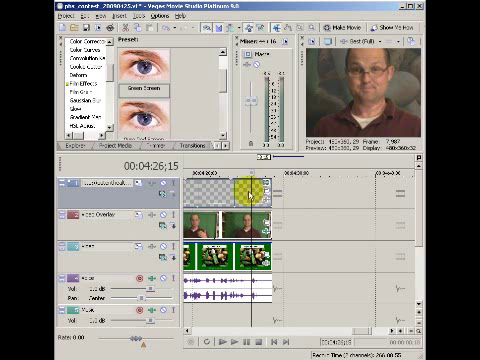
Step: Use the text event's context menu so the website address appears over the video in the preview
right_click(210, 178)
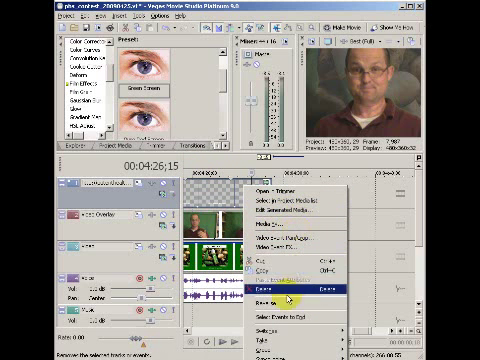
mouse_move(298, 212)
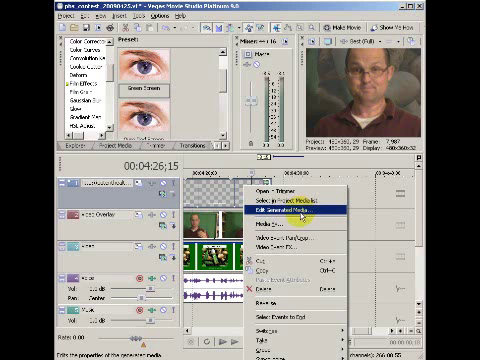
left_click(286, 208)
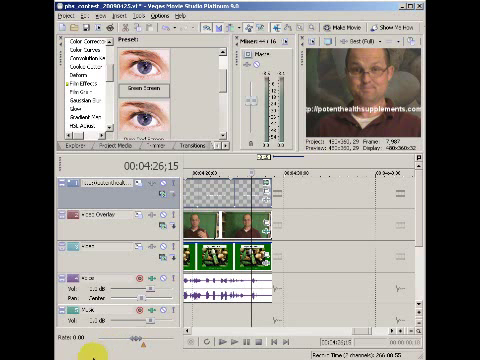
Step: Reopen the text's Generated Media placement settings and drag the website address to a new spot in the frame
left_click(216, 340)
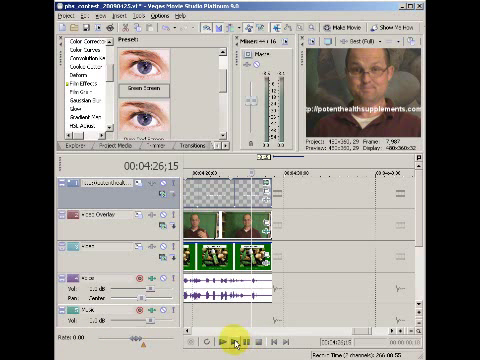
left_click(236, 340)
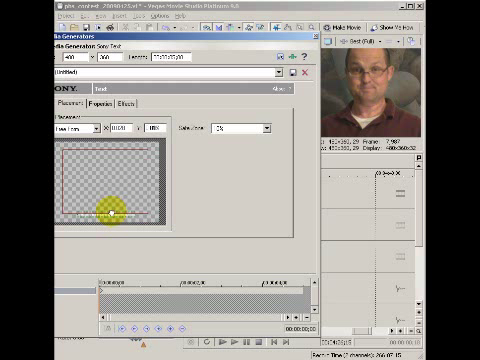
left_click_drag(108, 210, 118, 140)
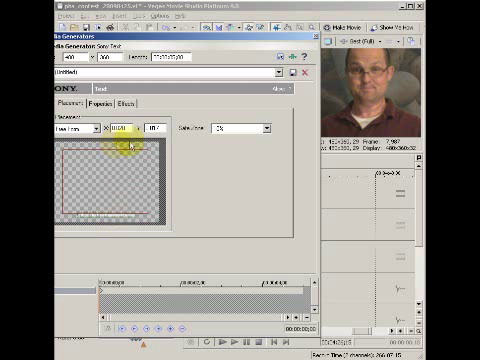